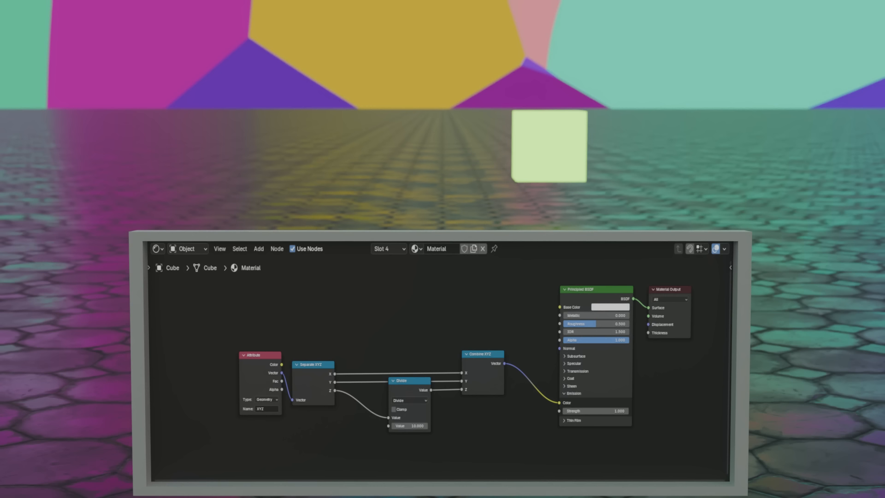
- Set the Math node's operation to Add so the cube's emission glow turns pale white
click(409, 400)
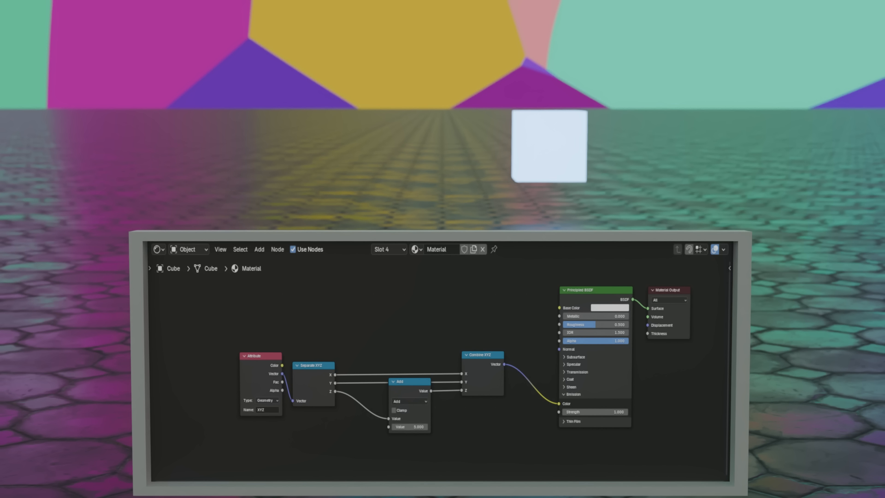